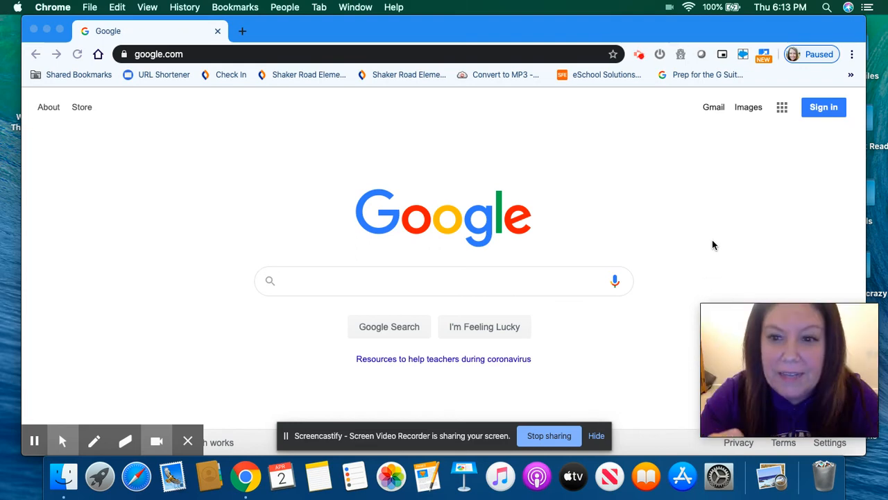
pyautogui.moveTo(691, 199)
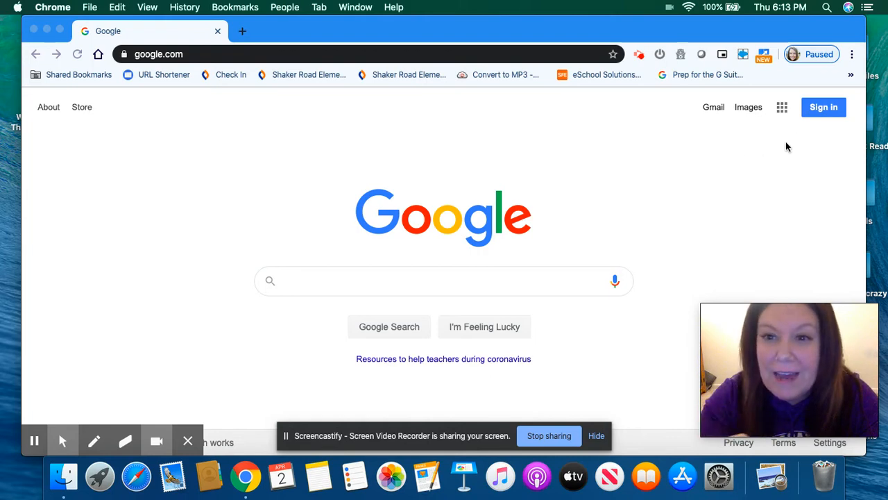
pyautogui.moveTo(855, 101)
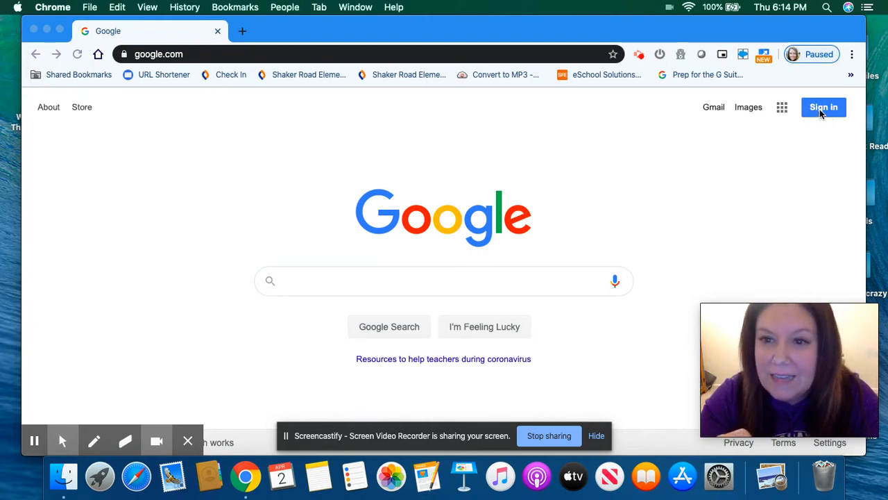
pyautogui.moveTo(172, 20)
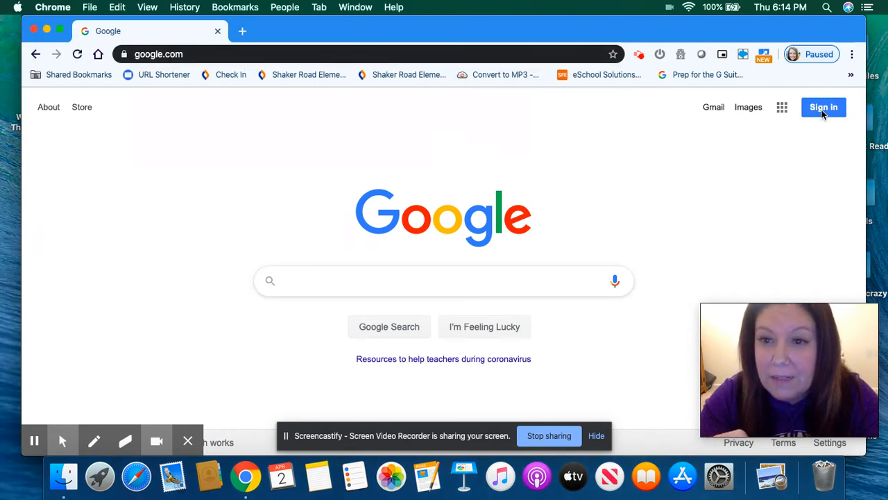
# Step: Start Google sign-in from google.com and choose 'Use another account' instead of the saved one
pyautogui.click(824, 107)
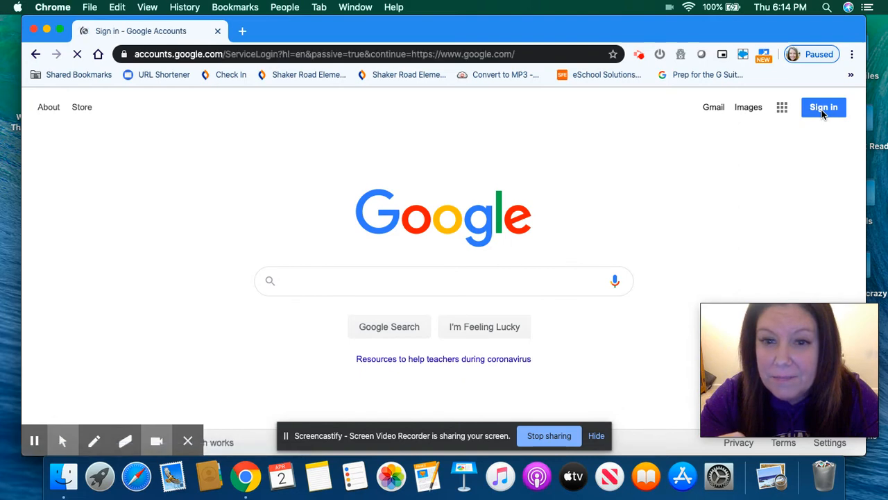
pyautogui.click(823, 107)
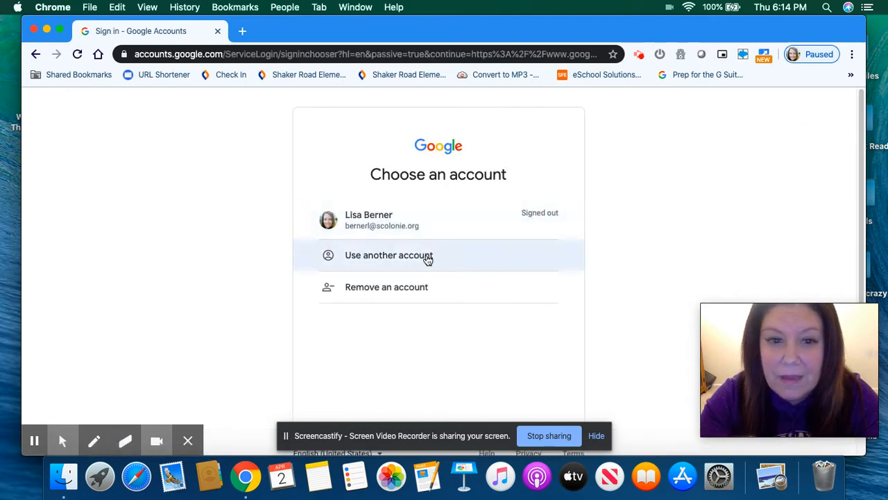
pyautogui.moveTo(427, 227)
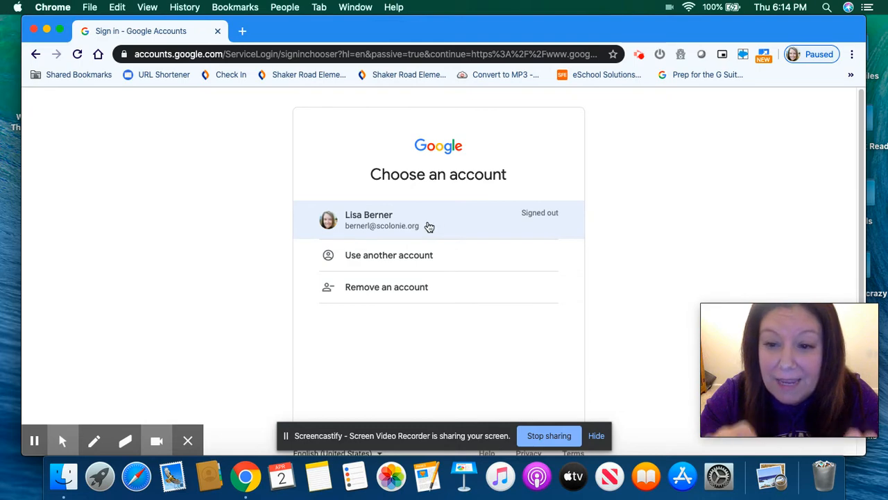
pyautogui.moveTo(388, 262)
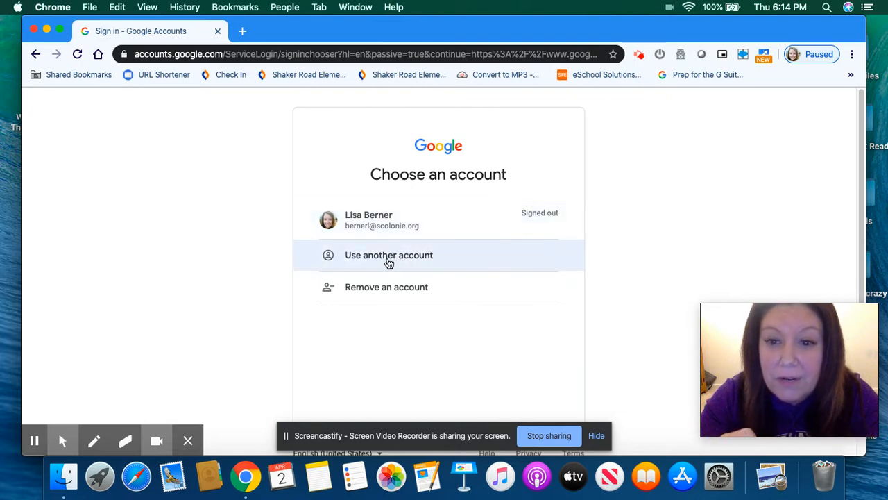
pyautogui.click(389, 256)
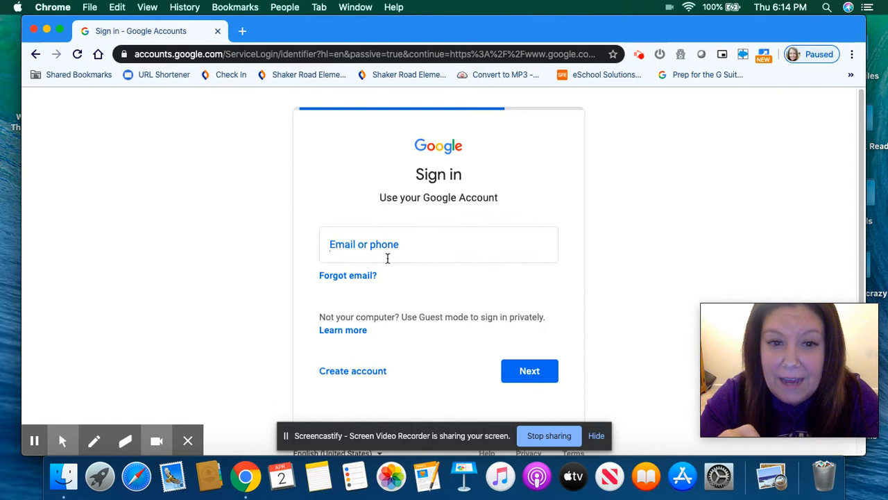
pyautogui.click(439, 245)
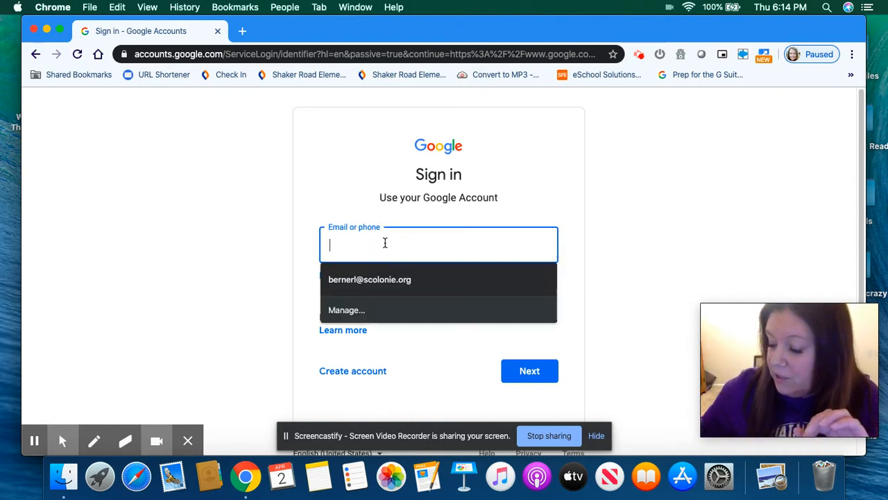
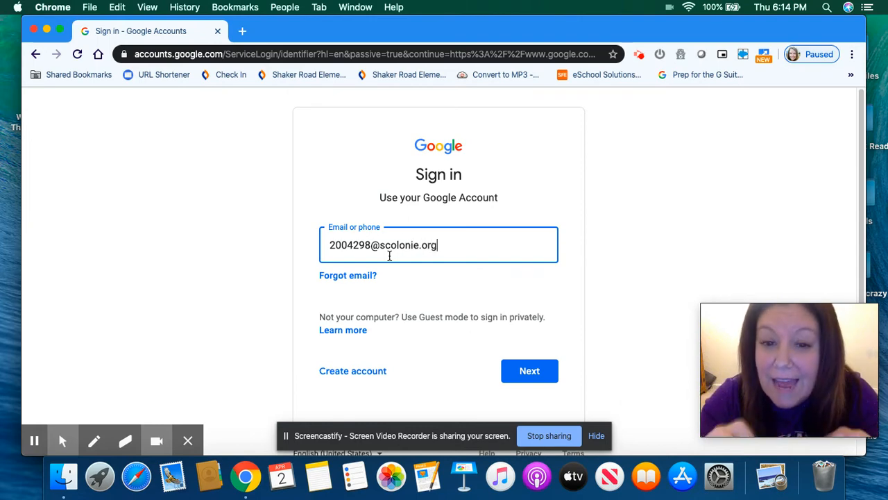
pyautogui.moveTo(541, 350)
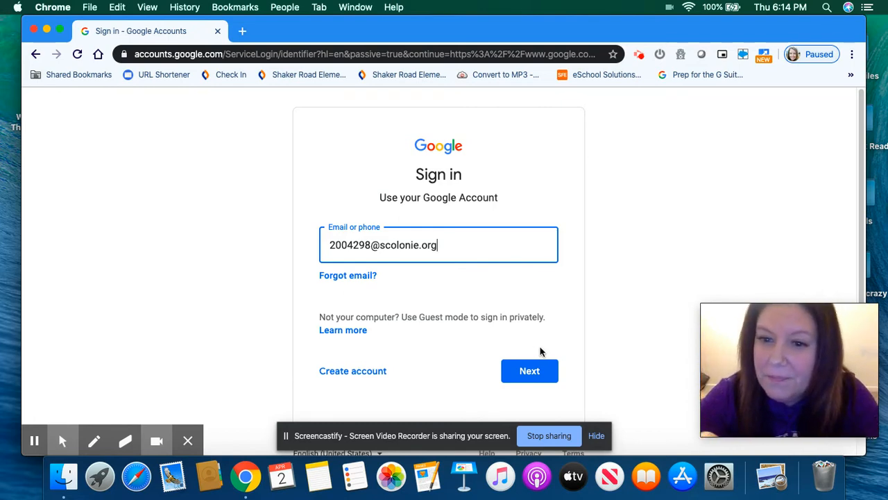
pyautogui.click(530, 371)
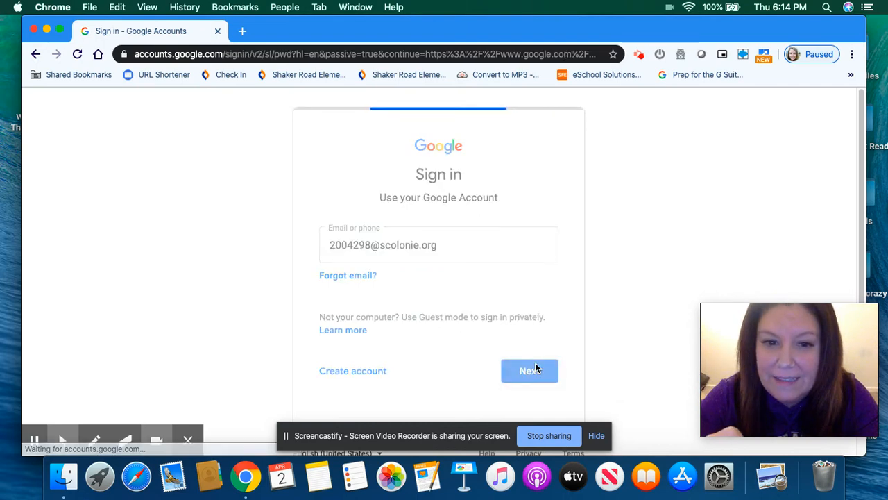
# Step: Enter the student account password on the welcome screen and submit it with Next
pyautogui.click(530, 370)
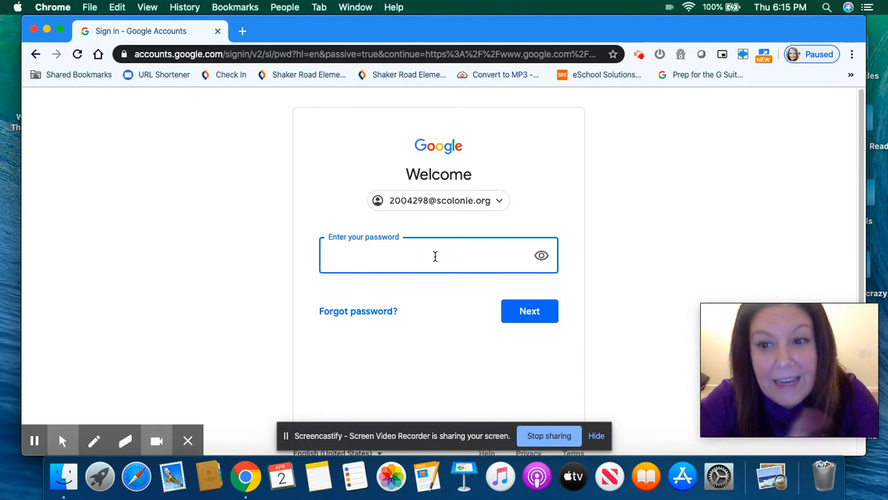
pyautogui.click(435, 255)
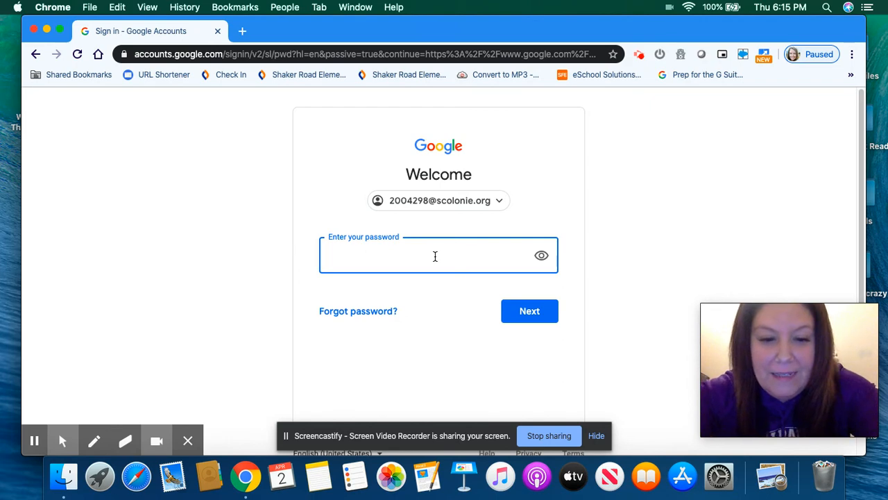
pyautogui.write('••')
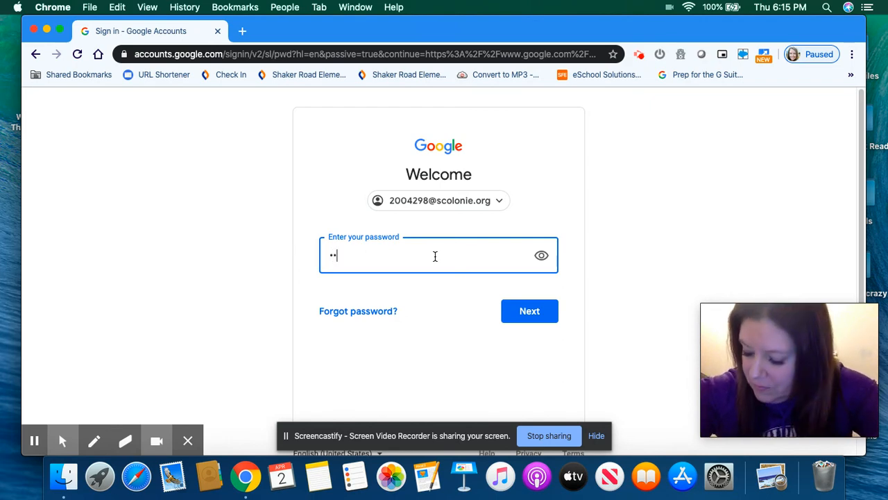
pyautogui.write('•••')
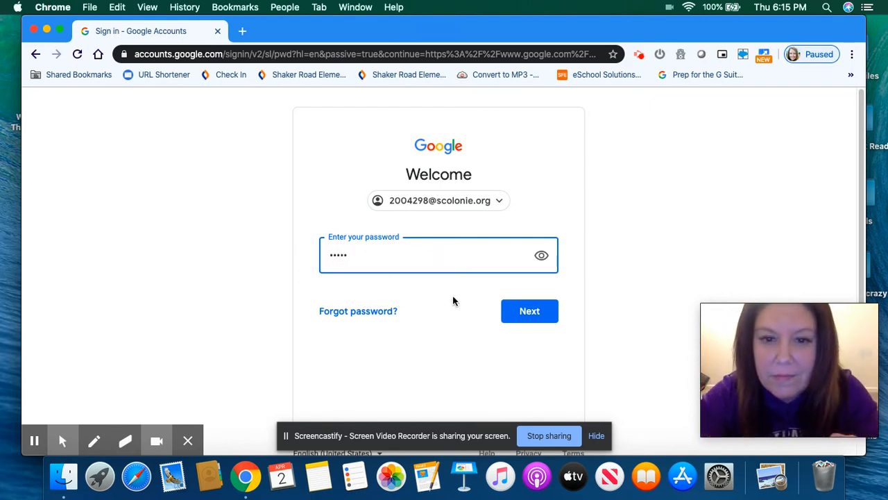
pyautogui.click(531, 311)
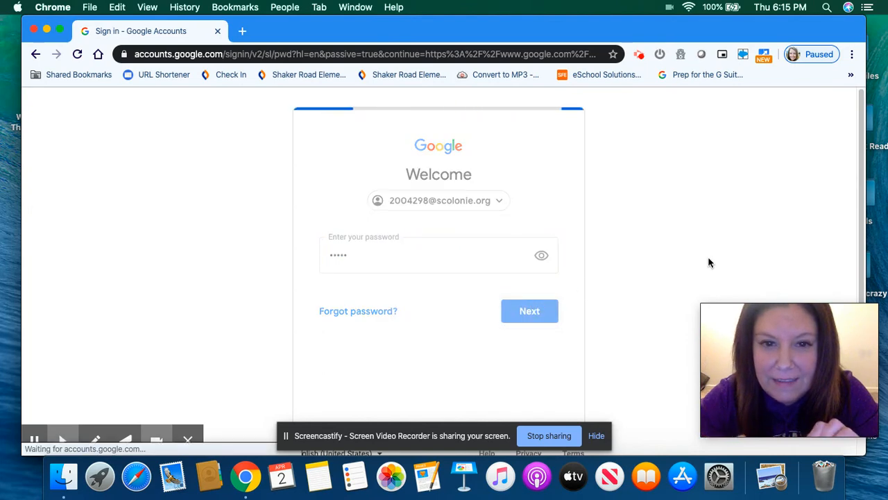
# Step: Land on the Google home page signed in, with the student avatar at top right
pyautogui.click(530, 311)
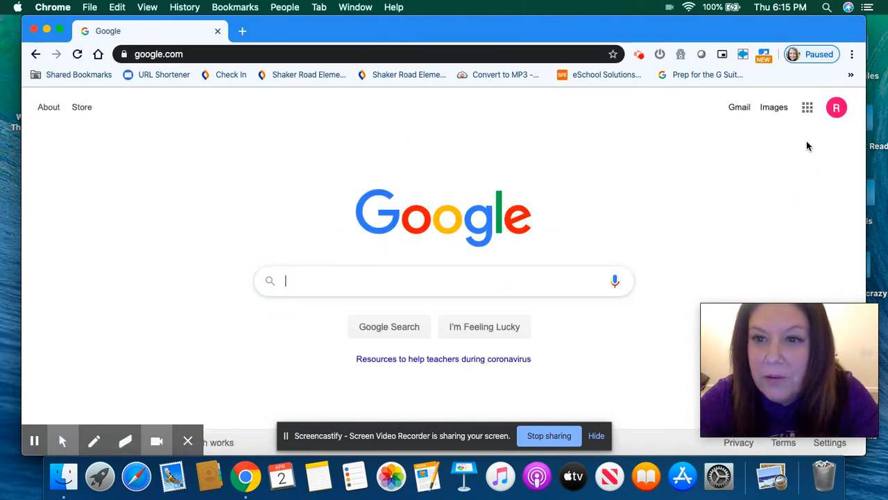
pyautogui.moveTo(836, 106)
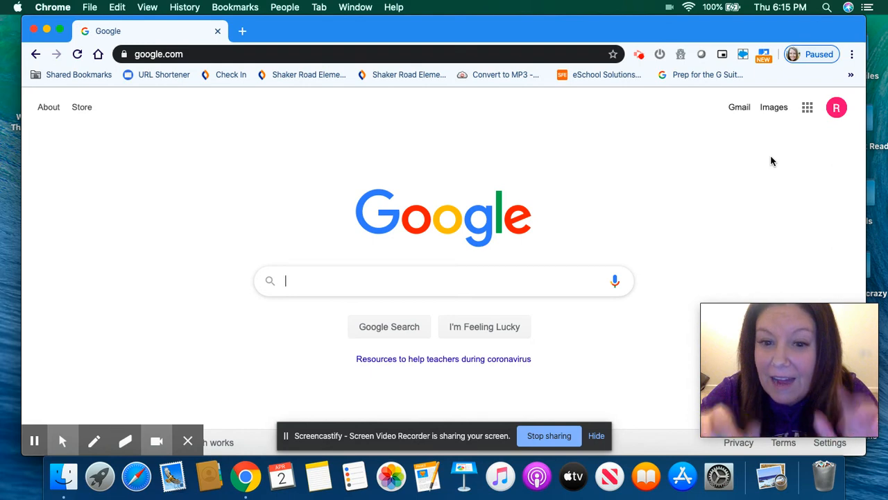
pyautogui.moveTo(724, 111)
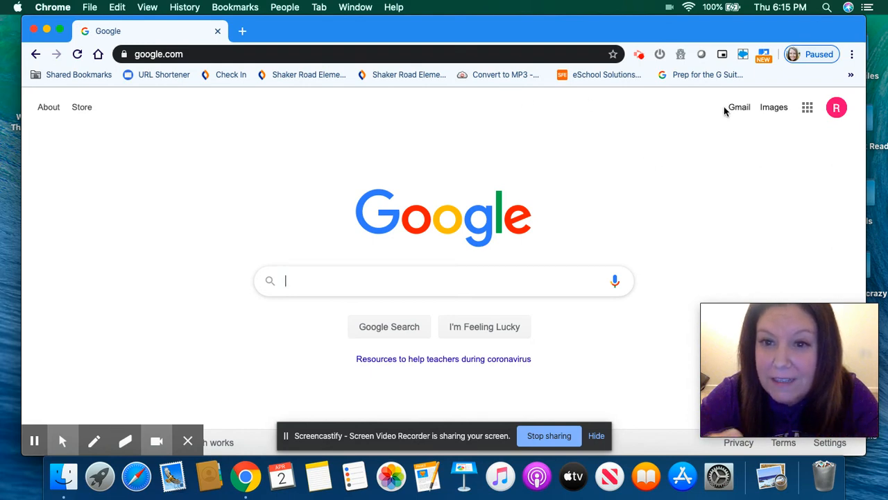
pyautogui.moveTo(739, 111)
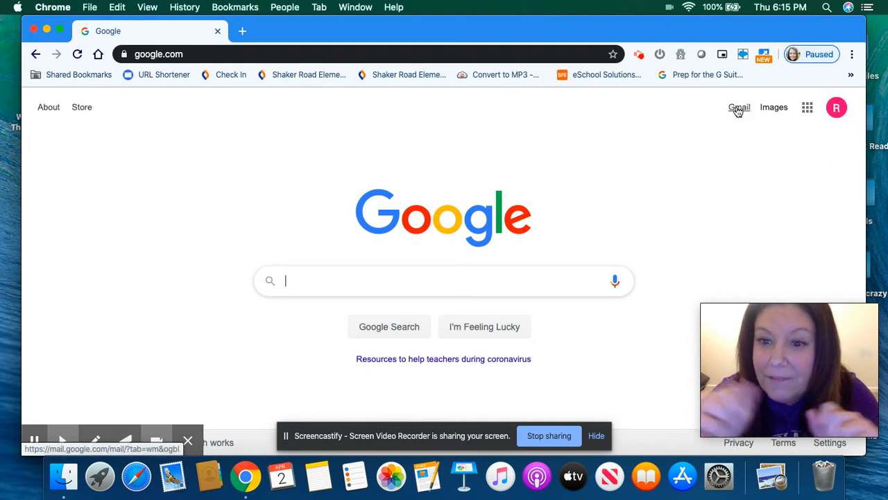